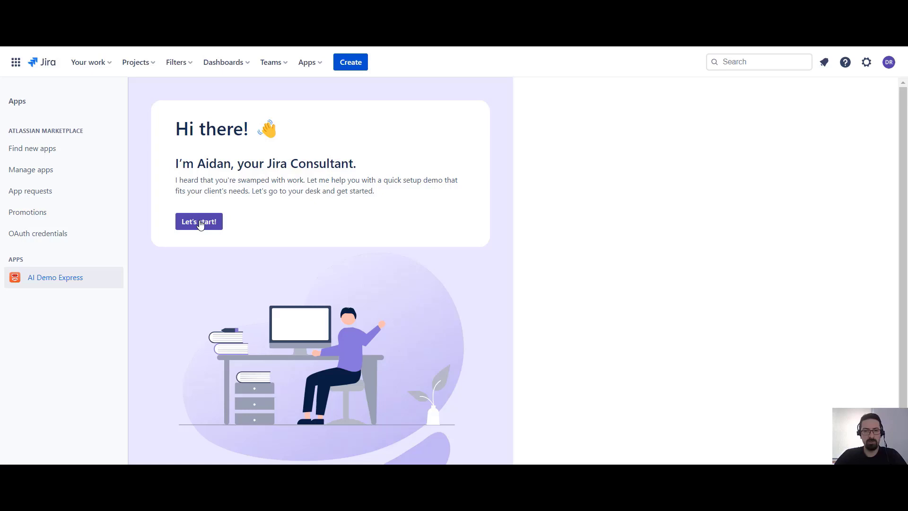
Start the AI Demo Express setup and move on to entering the company story.
left_click(198, 221)
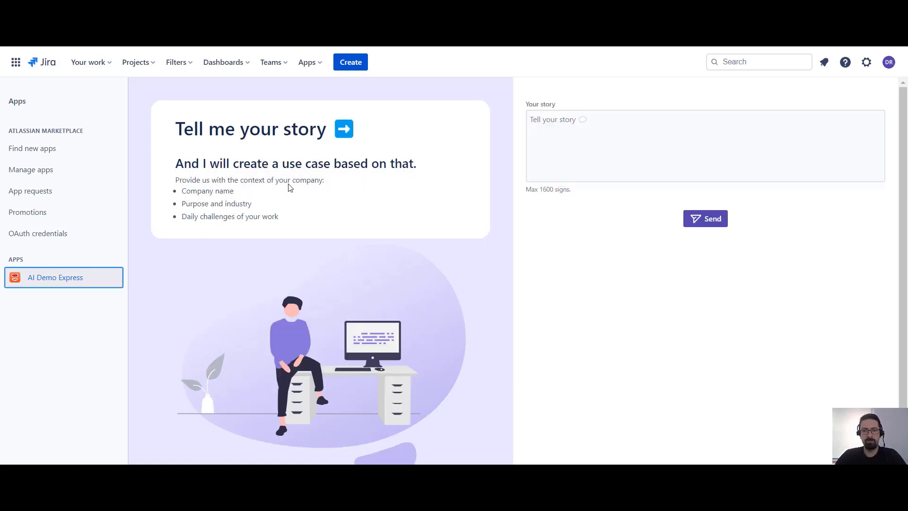
left_click(637, 145)
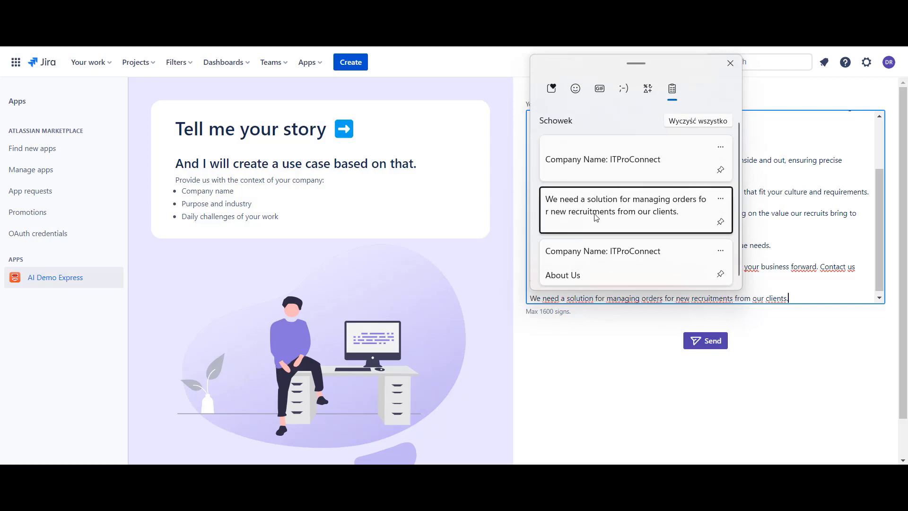
Paste the ITProConnect description ending with the need to manage client recruitment orders.
left_click(730, 64)
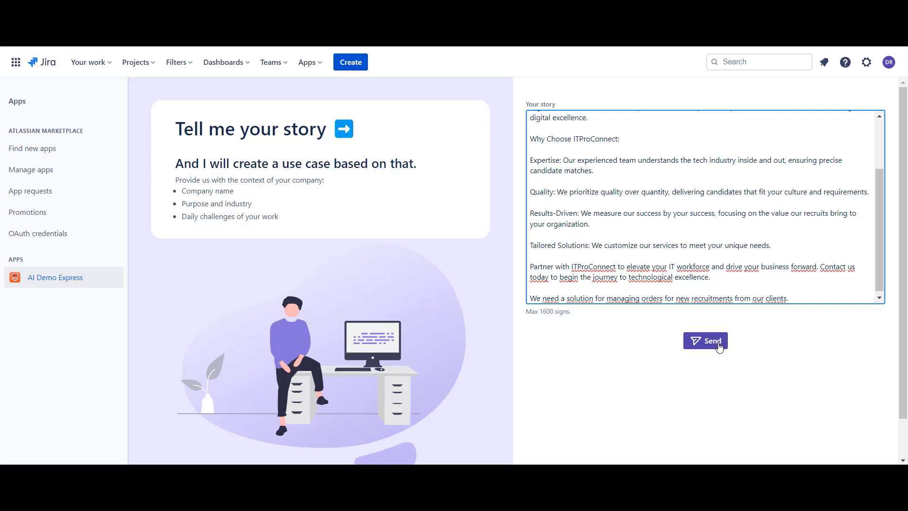
Send the story and review the suggested use case for tracking ITProConnect recruitment orders.
left_click(705, 341)
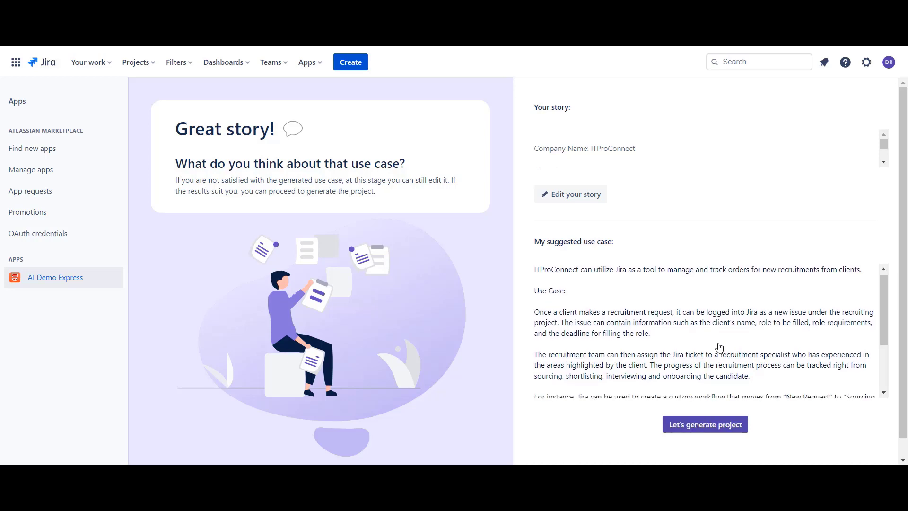
scroll("down", 3)
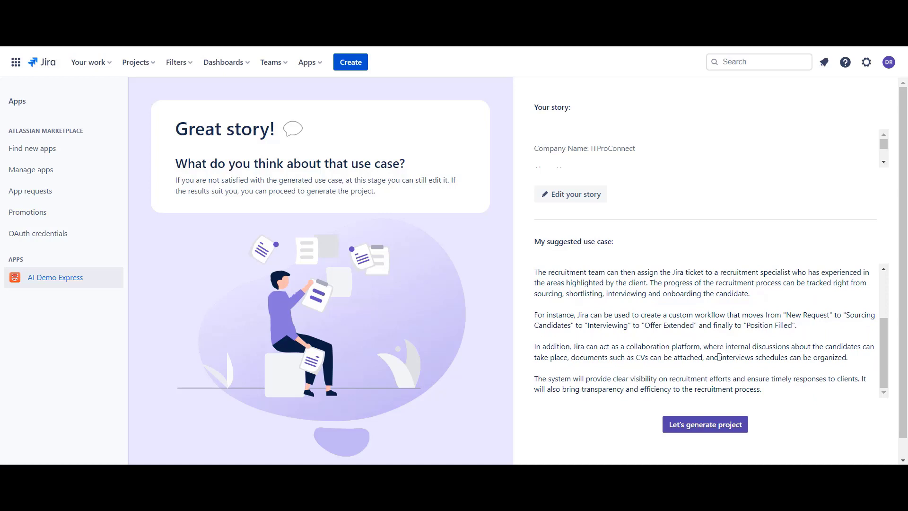
mouse_move(721, 432)
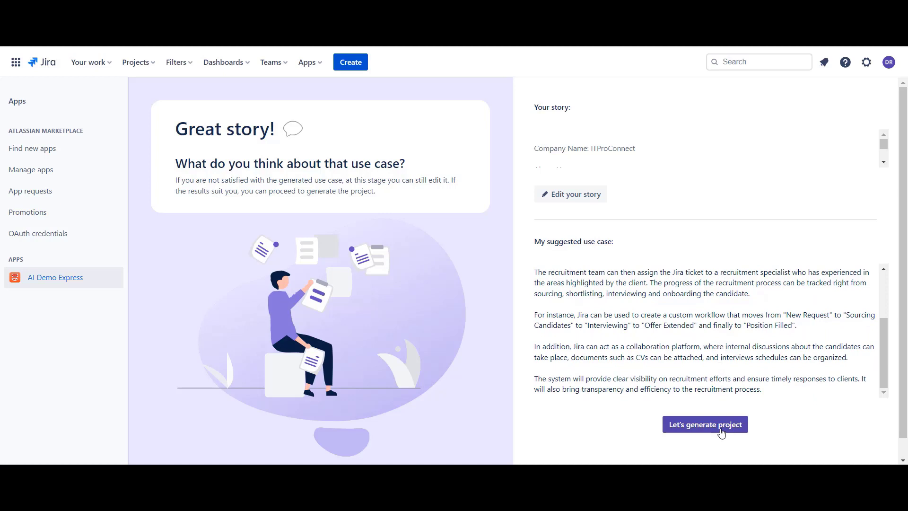
Generate the ITProConnect Recruitment project with key IR from the suggested use case.
left_click(704, 424)
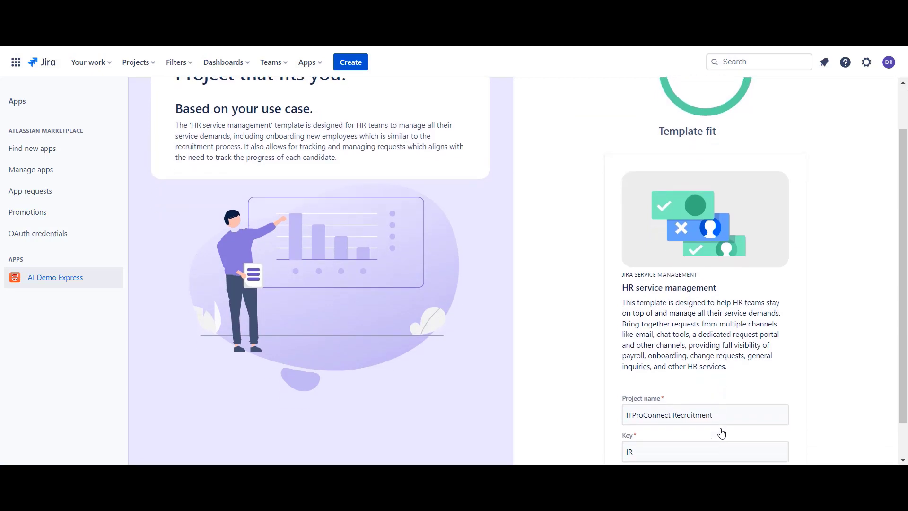
scroll("down", 3)
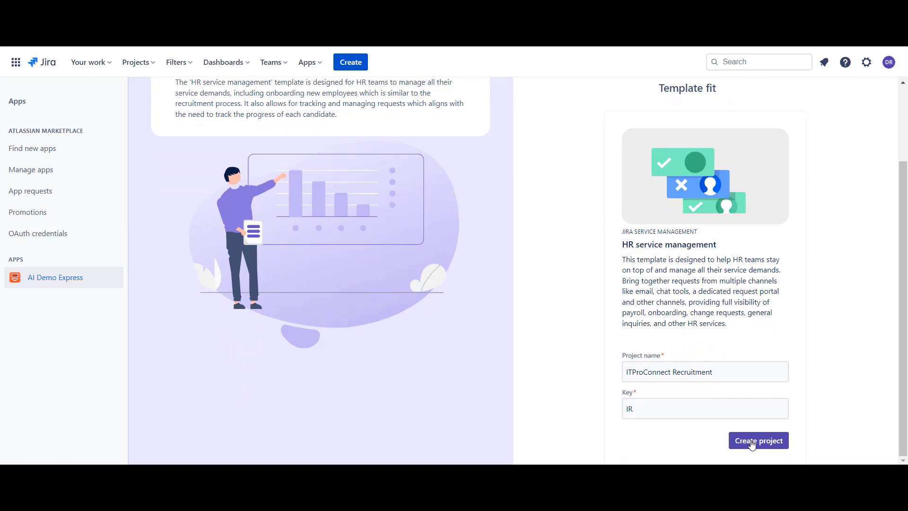
left_click(758, 441)
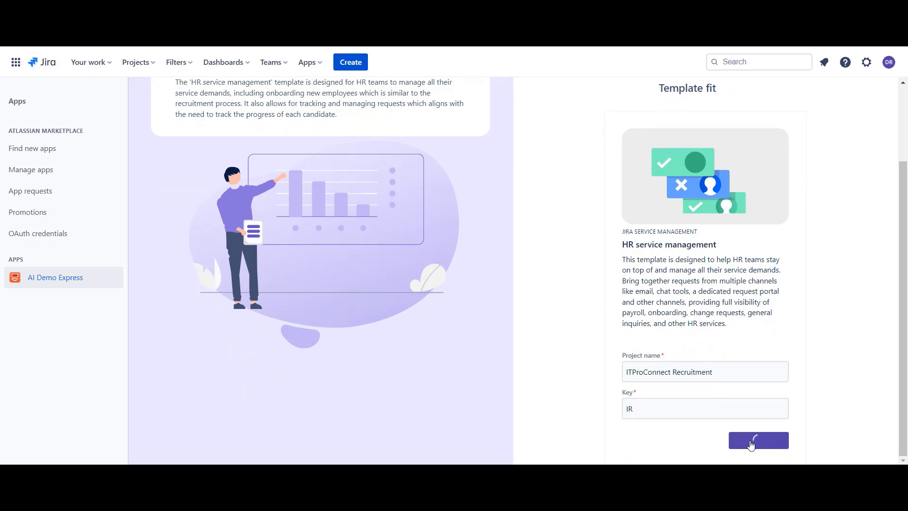
left_click(757, 440)
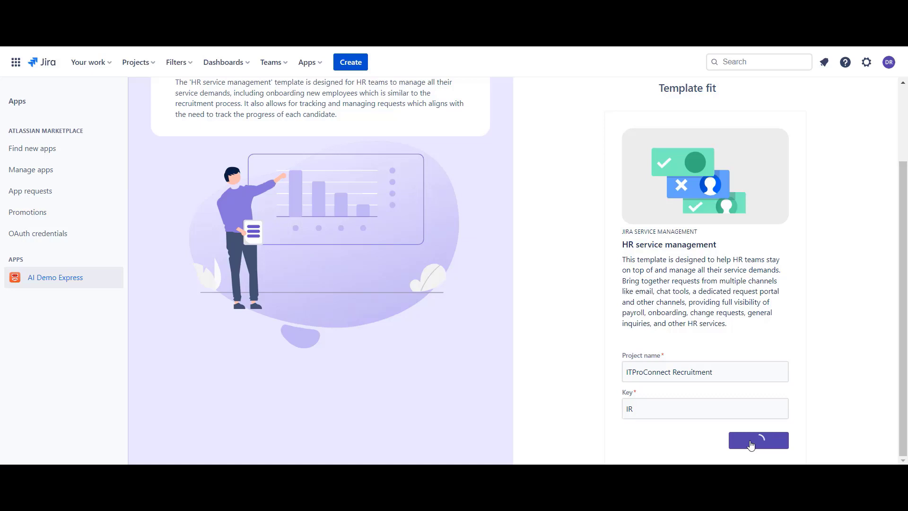
left_click(758, 440)
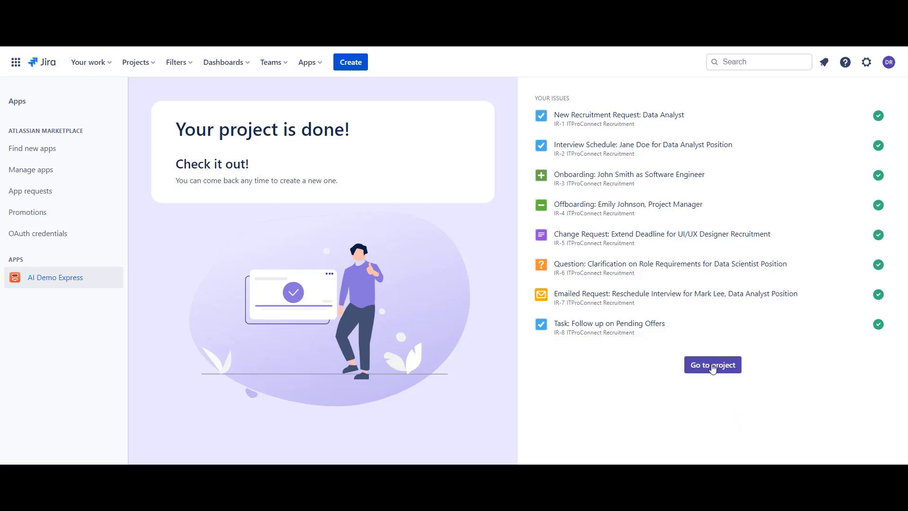
left_click(711, 364)
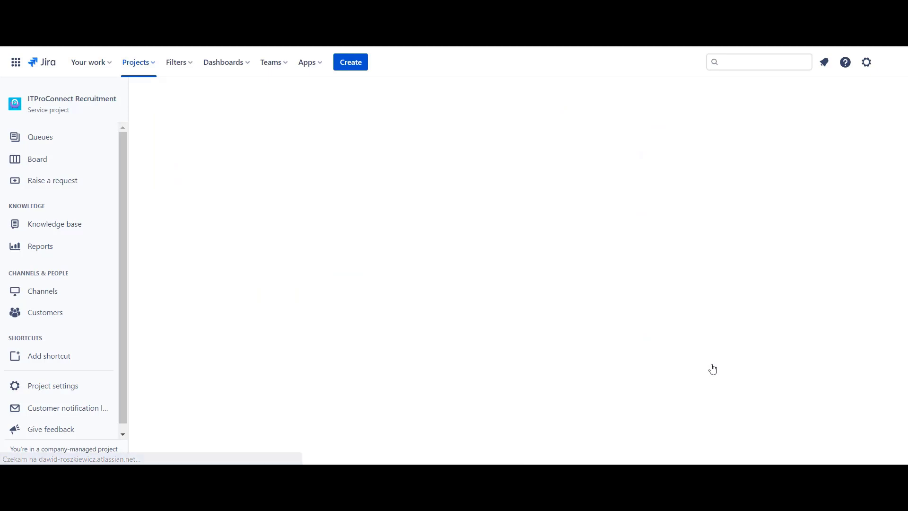
left_click(39, 137)
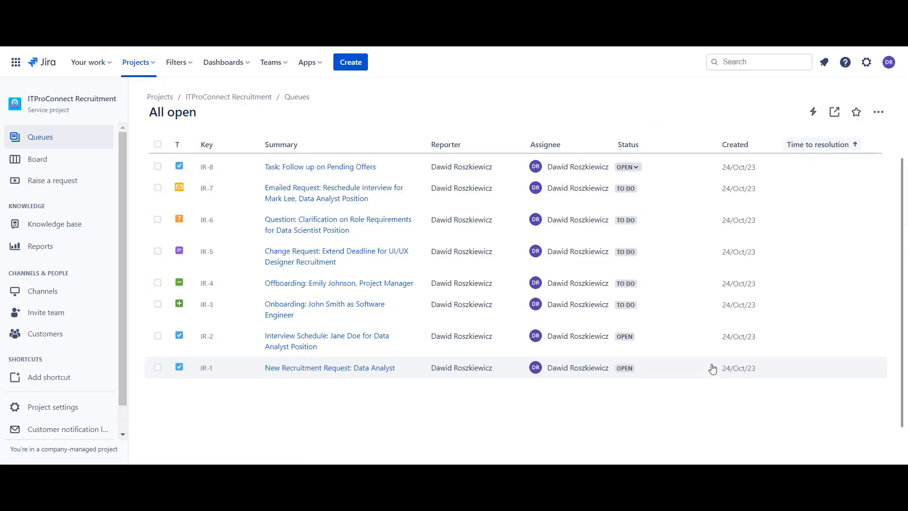
mouse_move(411, 370)
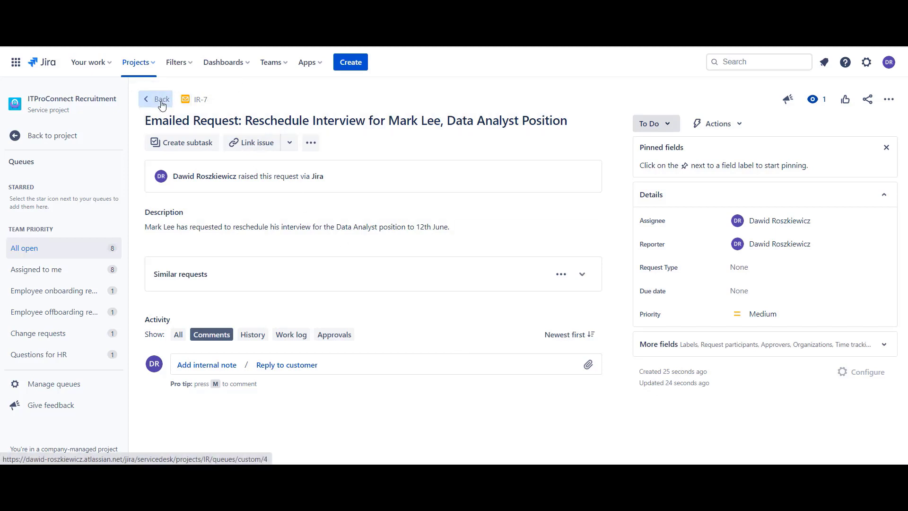
Review the John Smith onboarding issue IR-3, then view the Data Analyst request IR-1.
left_click(156, 99)
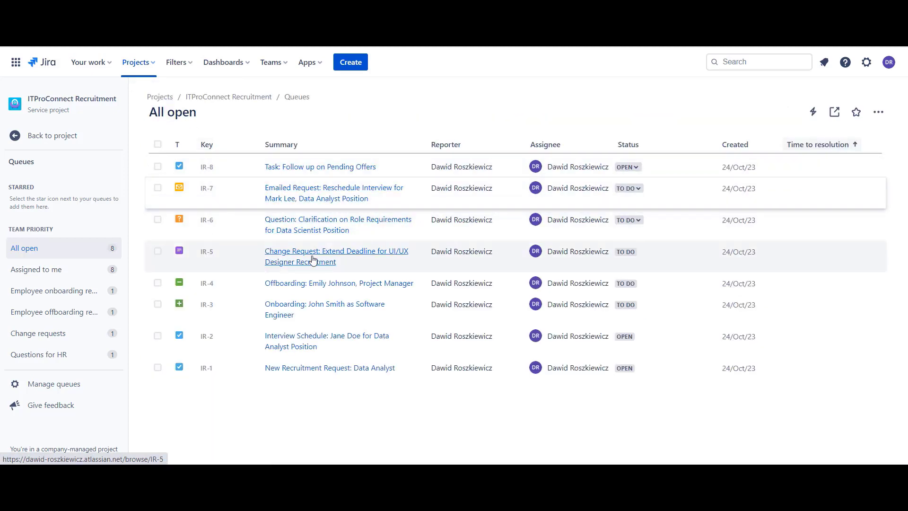
mouse_move(295, 286)
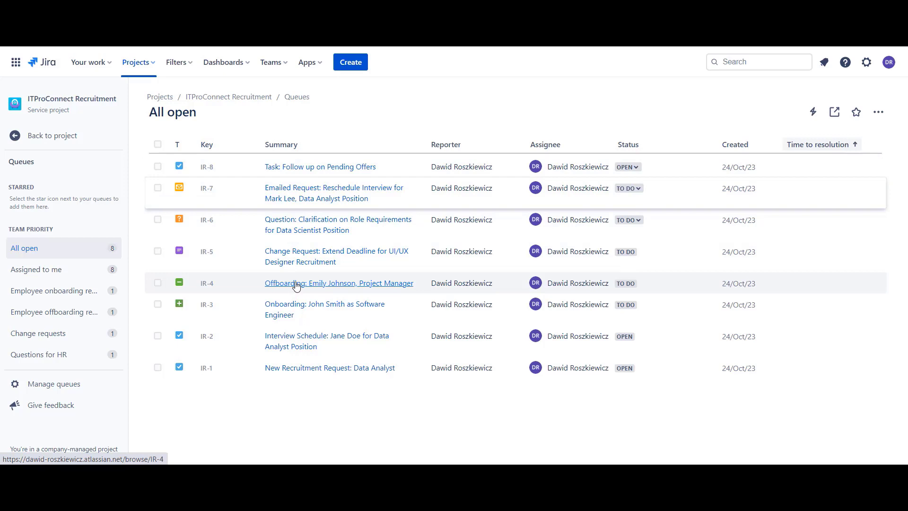
left_click(323, 303)
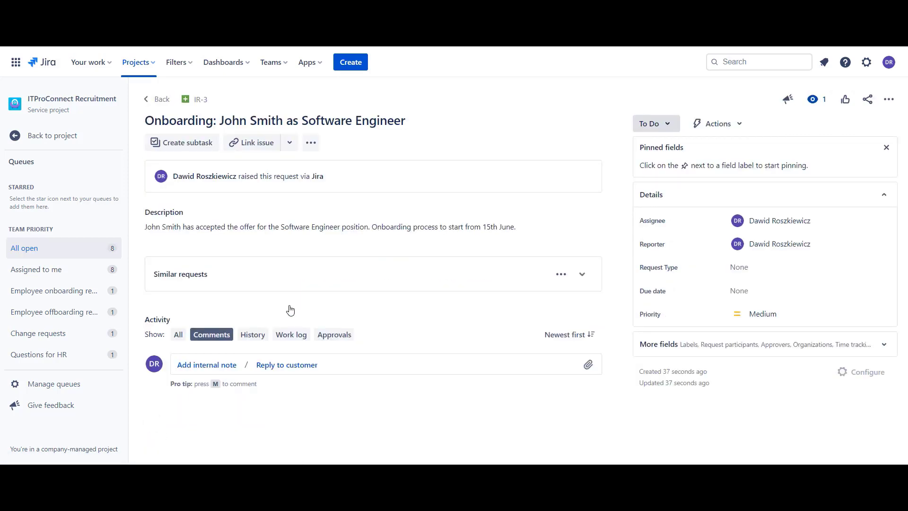
mouse_move(162, 99)
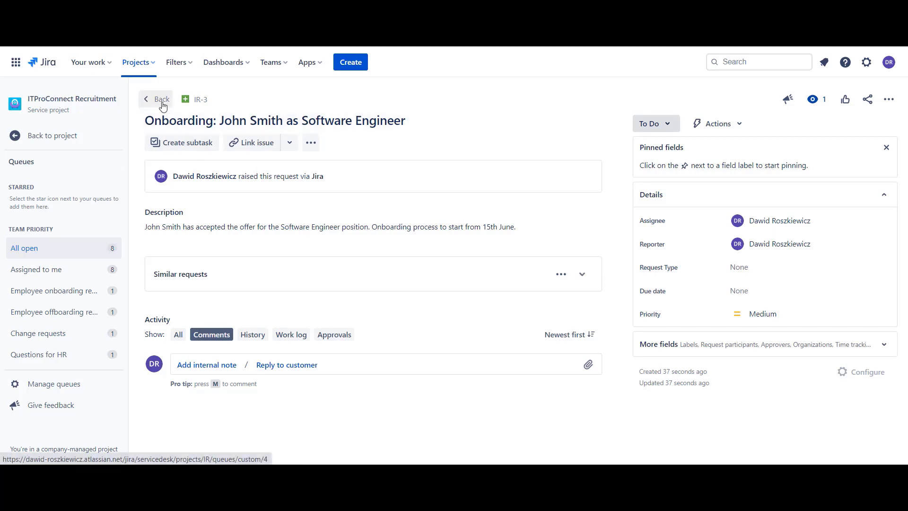
left_click(161, 100)
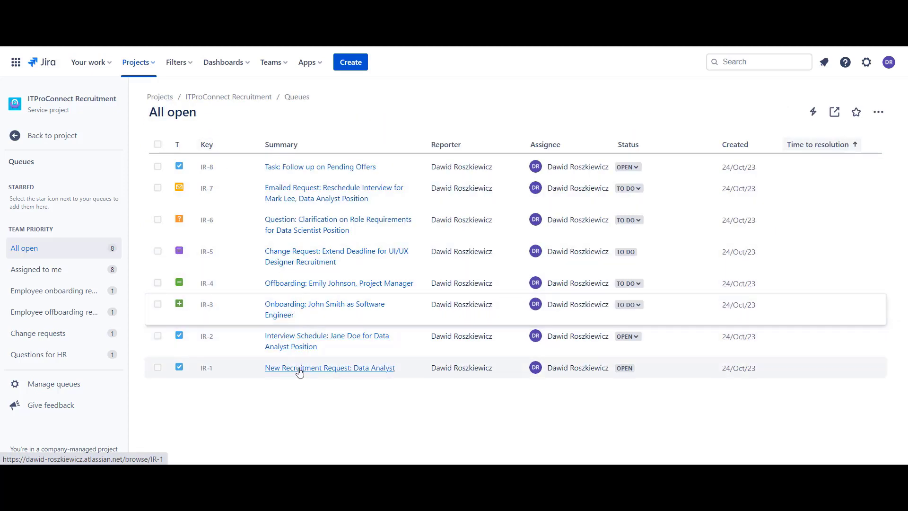
left_click(329, 368)
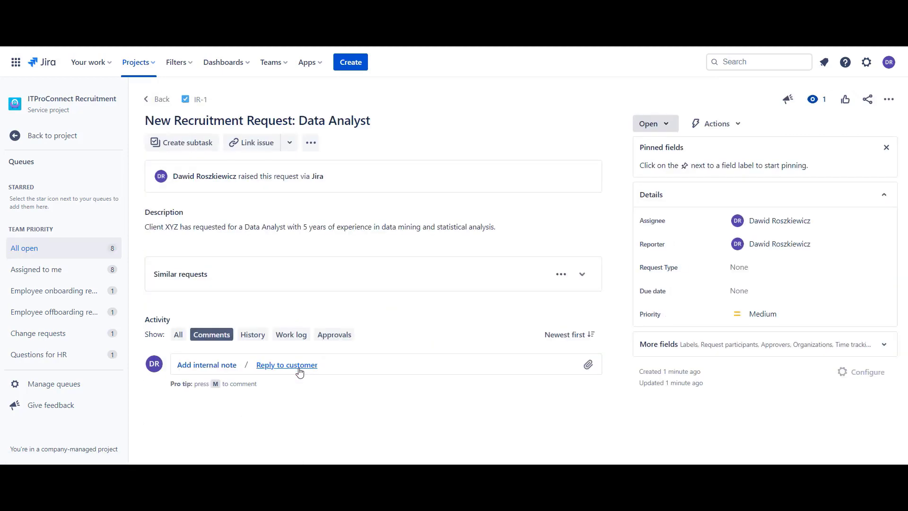